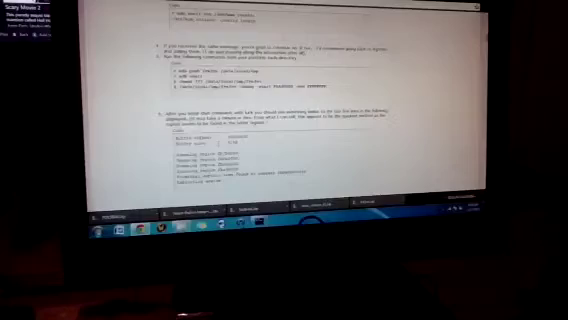
{"action": "scroll", "scroll_direction": "down", "scroll_amount": 3}
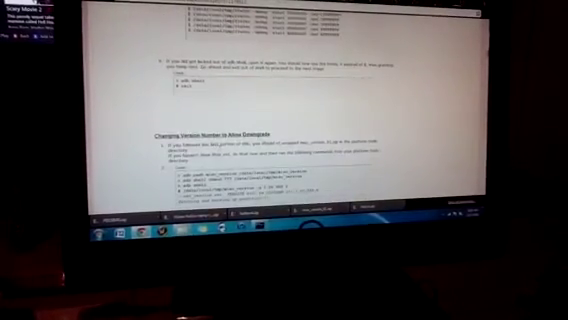